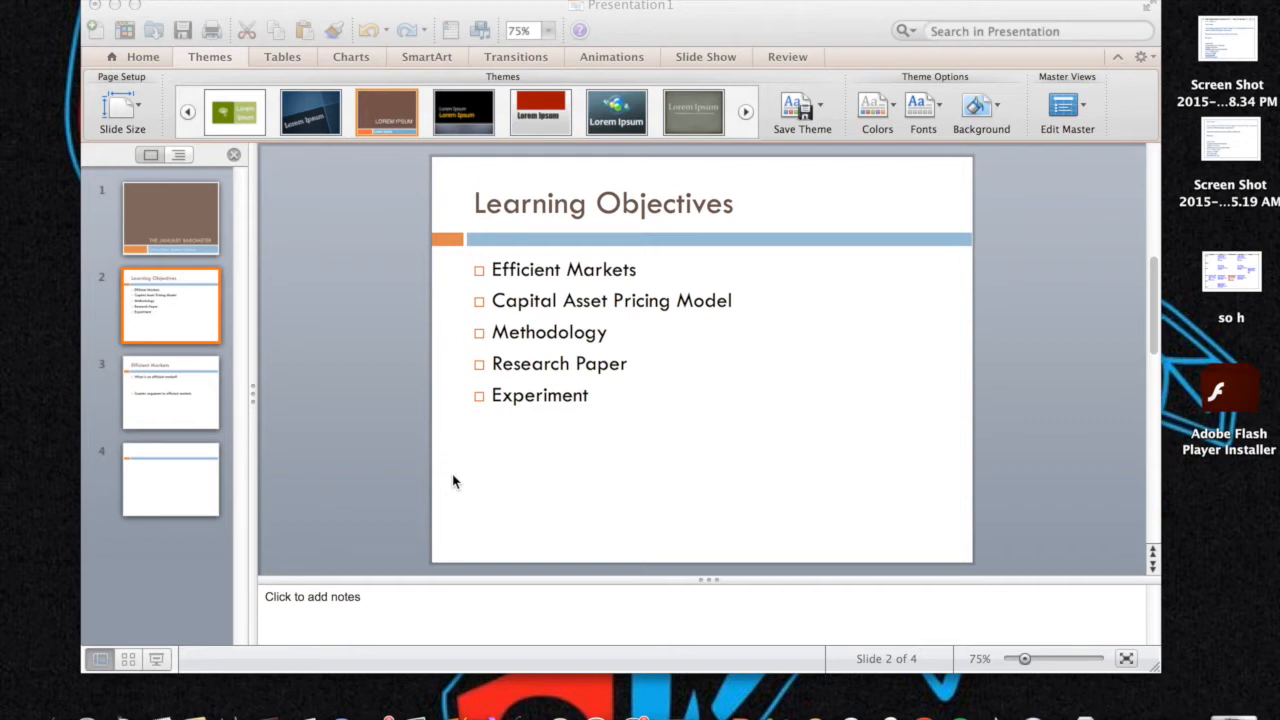
mouse_move(570, 430)
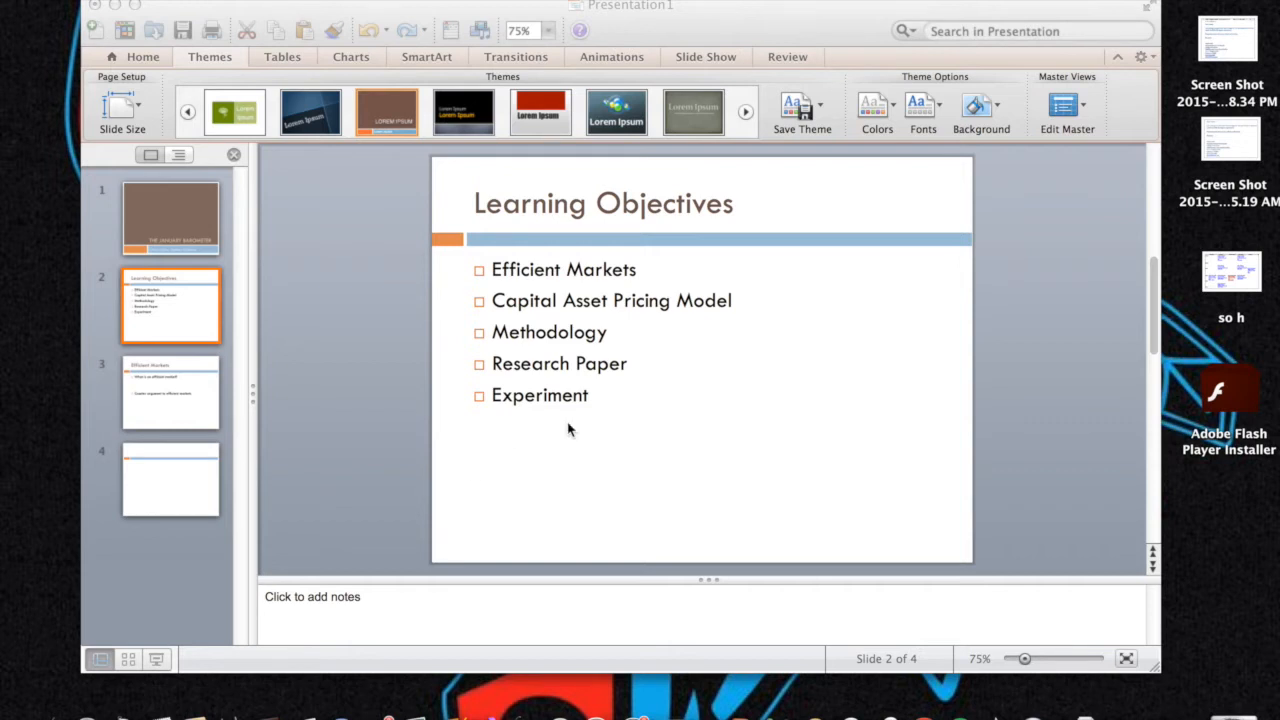
mouse_move(267, 90)
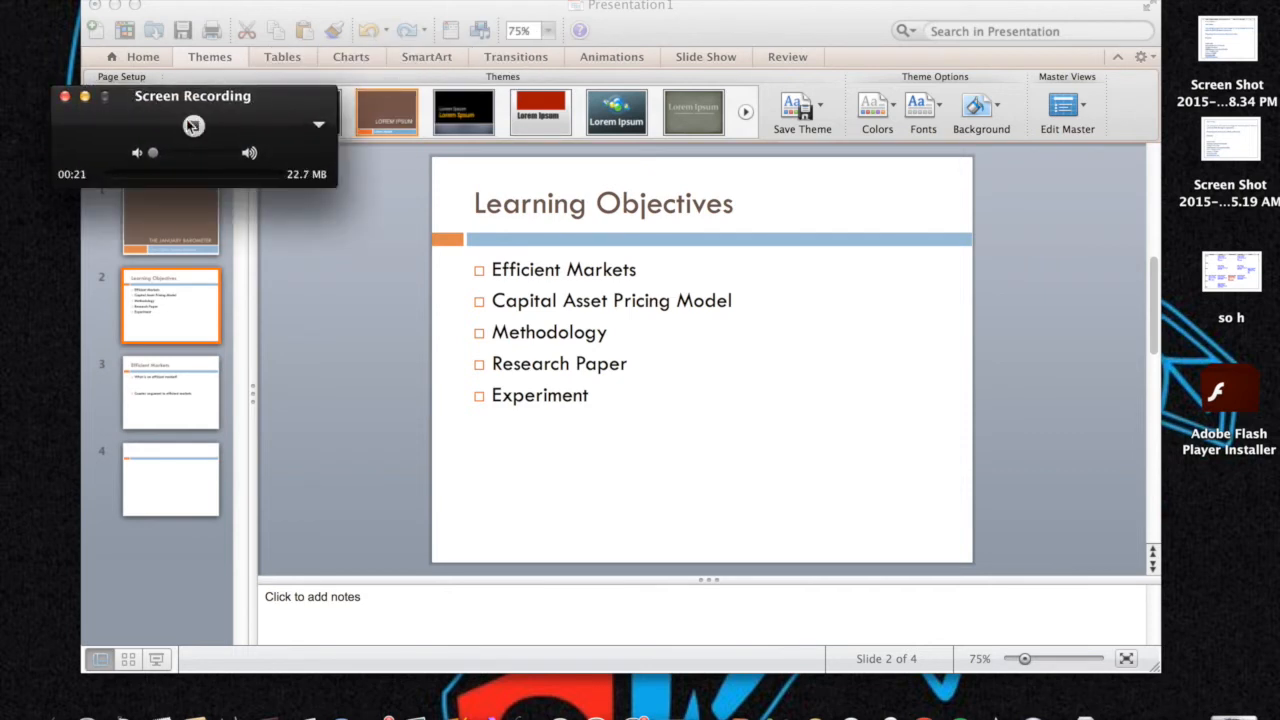
Add the Investopedia article URL as an indented sub-bullet under the counter-argument point on slide 3
left_click(170, 390)
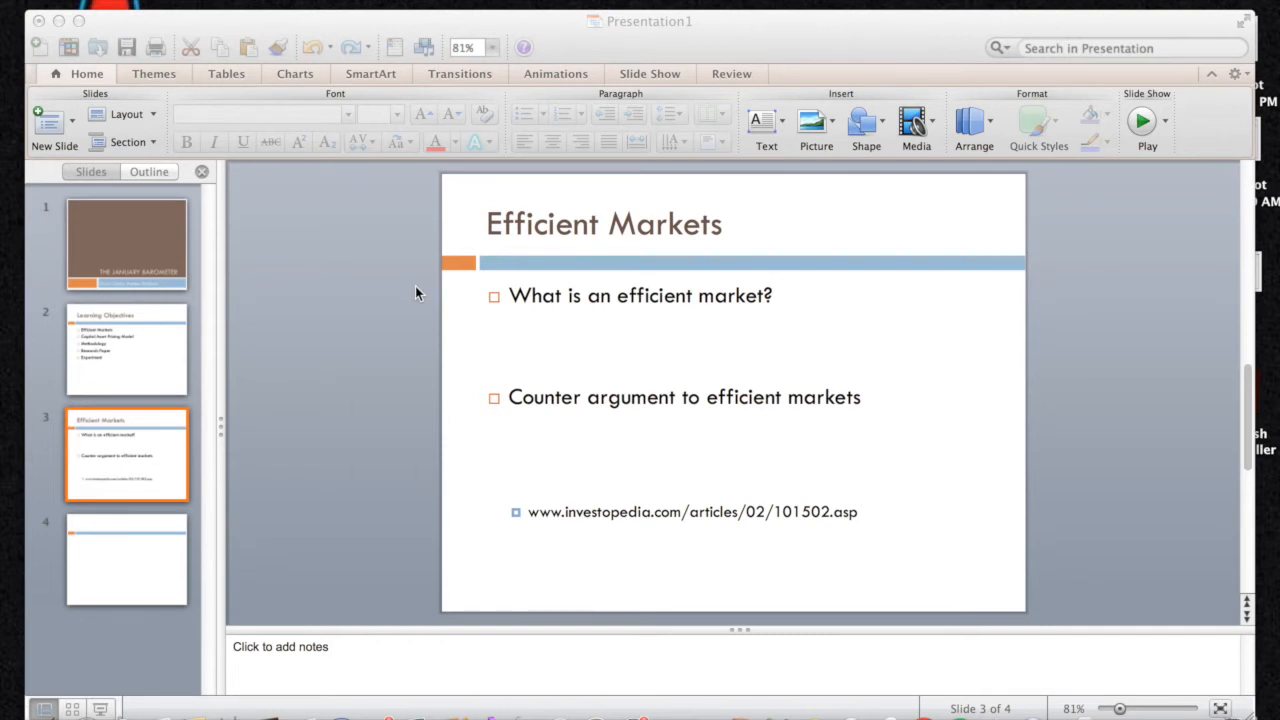
Select the Capital Asset Pricing Model slide in the thumbnail pane to insert a slide after it
left_click(127, 557)
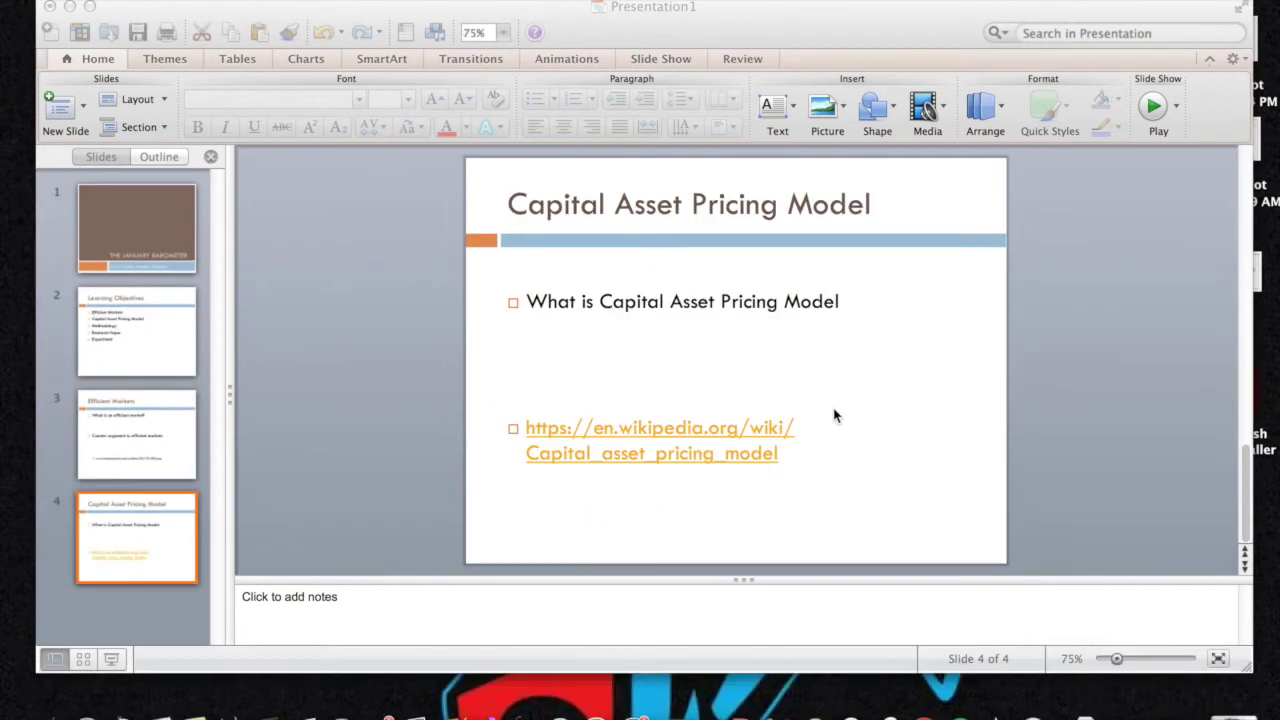
mouse_move(866, 421)
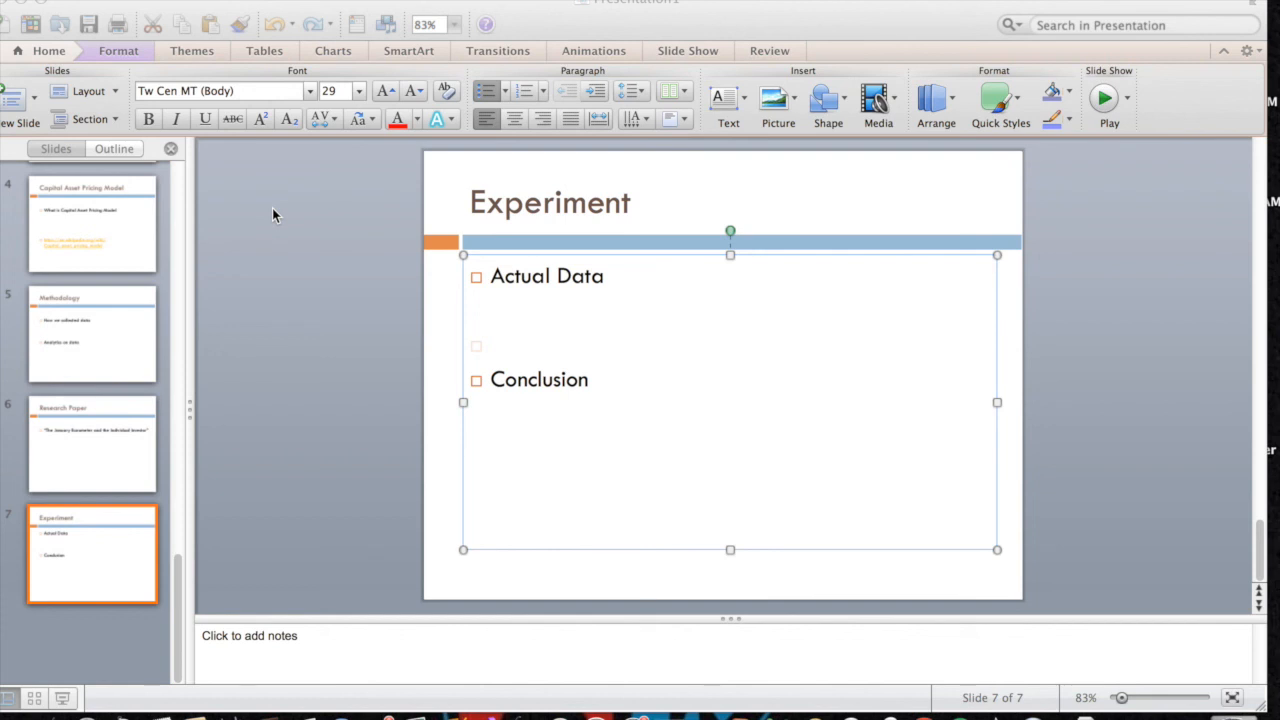
mouse_move(400, 280)
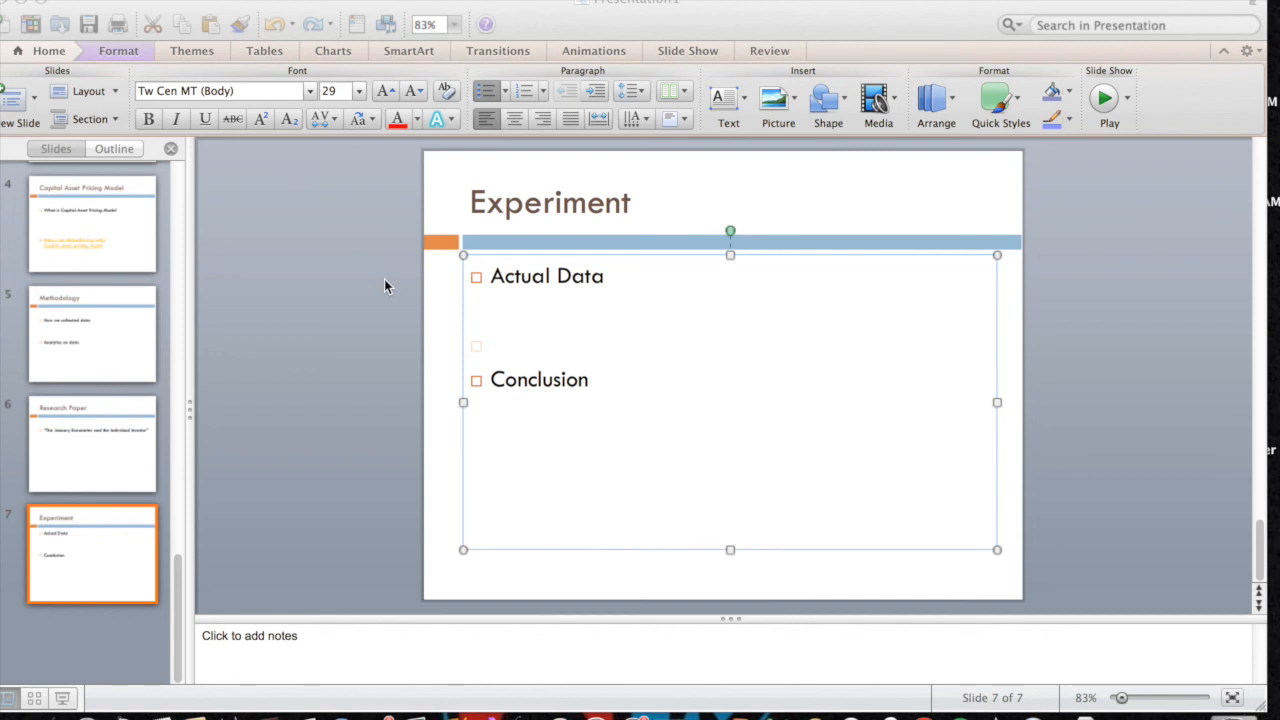
mouse_move(245, 210)
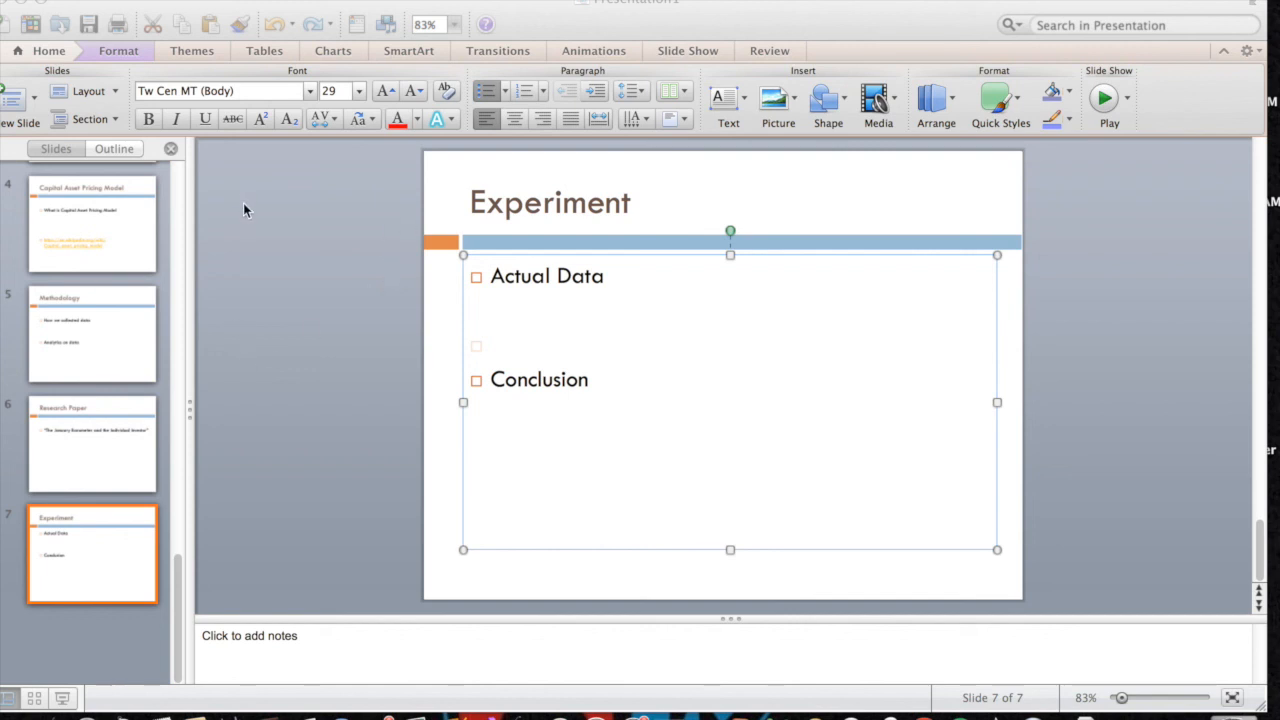